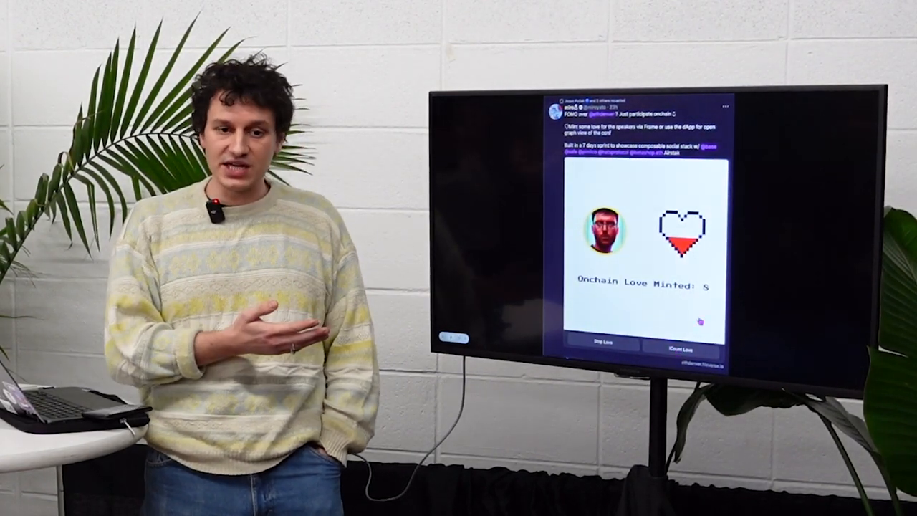
{"action": "left_click", "coordinate": [677, 351]}
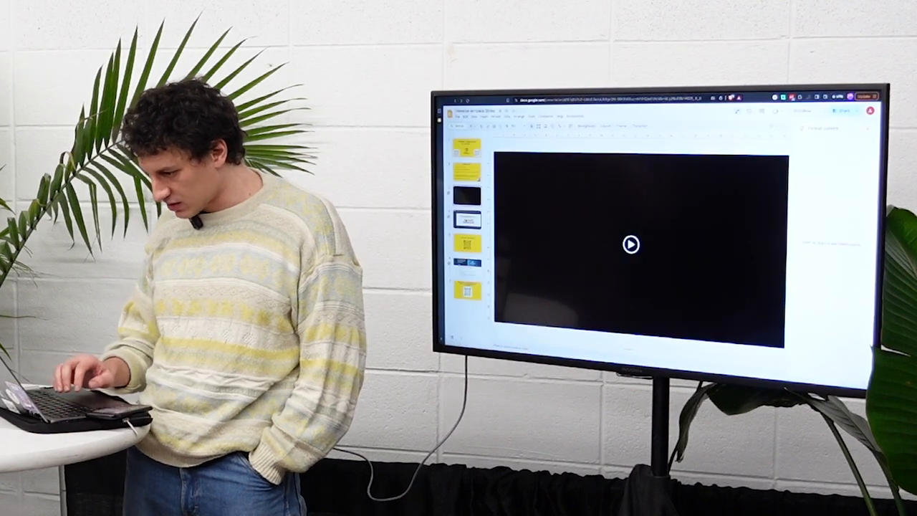
{"action": "left_click", "coordinate": [631, 245]}
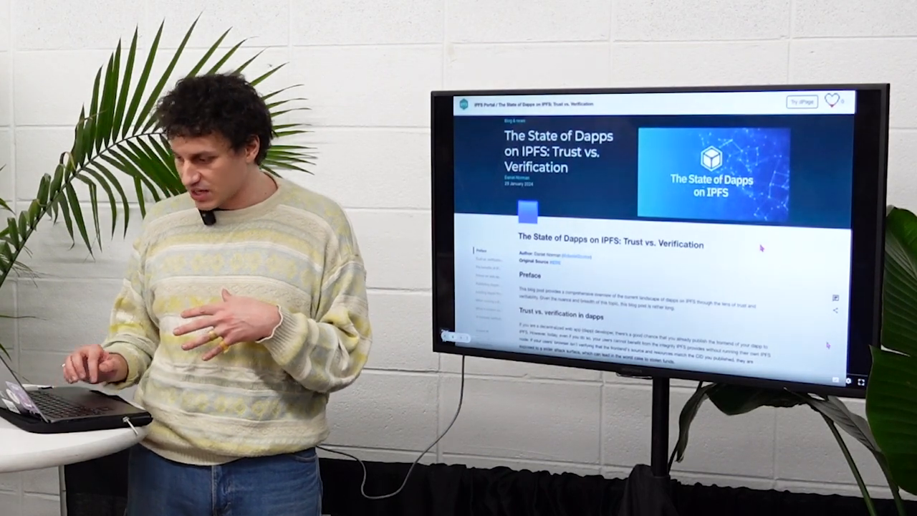
{"action": "scroll", "scroll_direction": "down", "scroll_amount": 3}
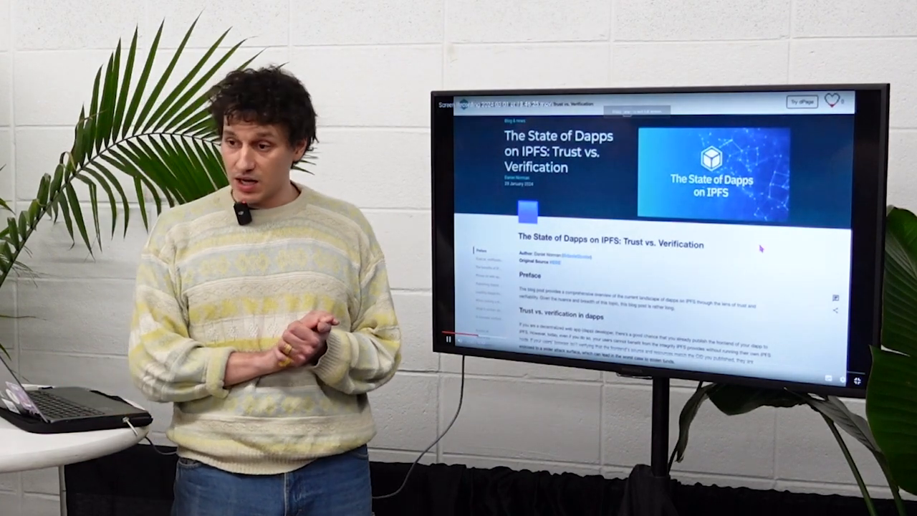
{"action": "scroll", "scroll_direction": "down", "scroll_amount": 3}
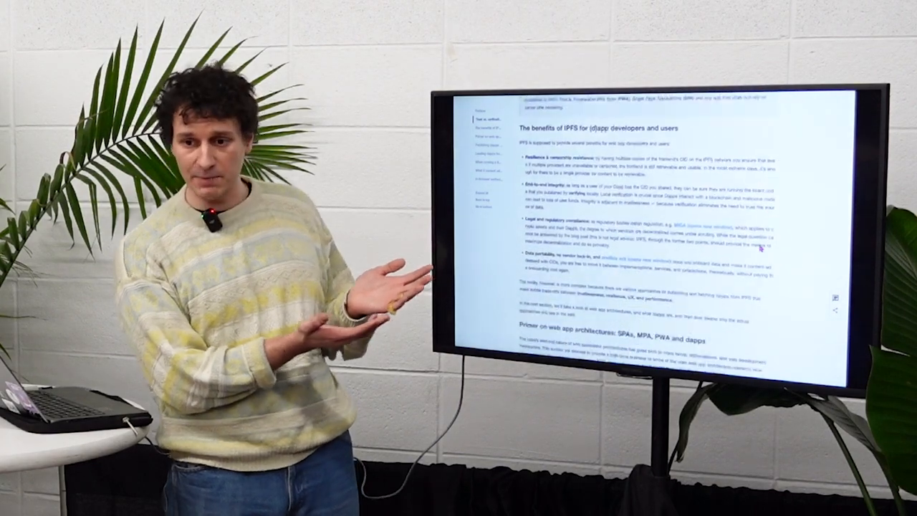
{"action": "scroll", "scroll_direction": "down", "scroll_amount": 3}
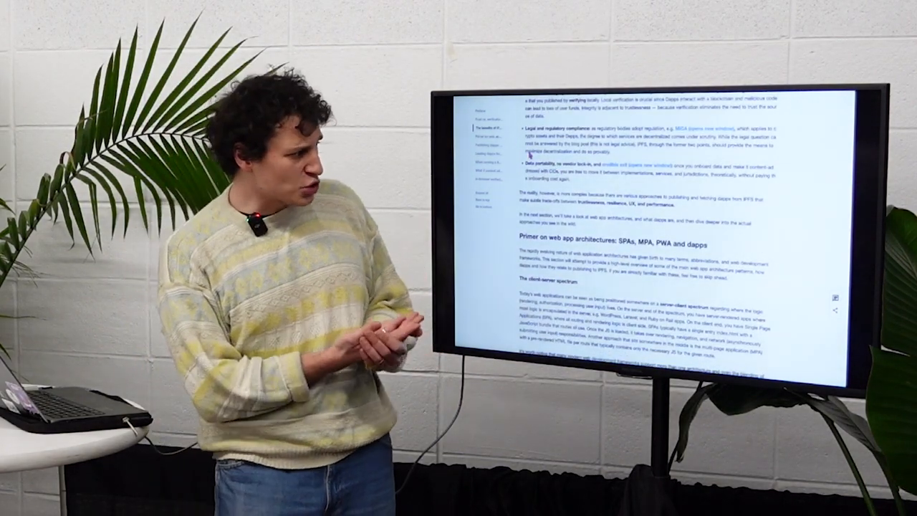
{"action": "scroll", "scroll_direction": "down", "scroll_amount": 3}
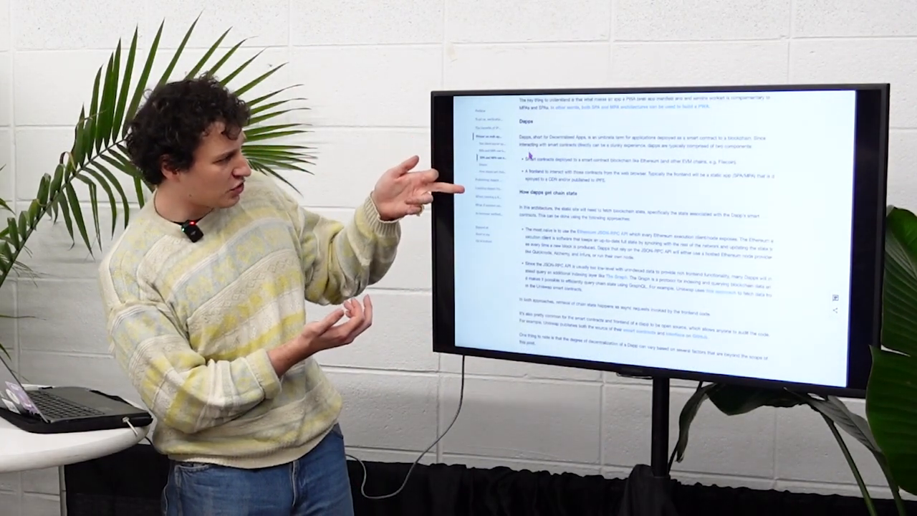
{"action": "scroll", "scroll_direction": "down", "scroll_amount": 3}
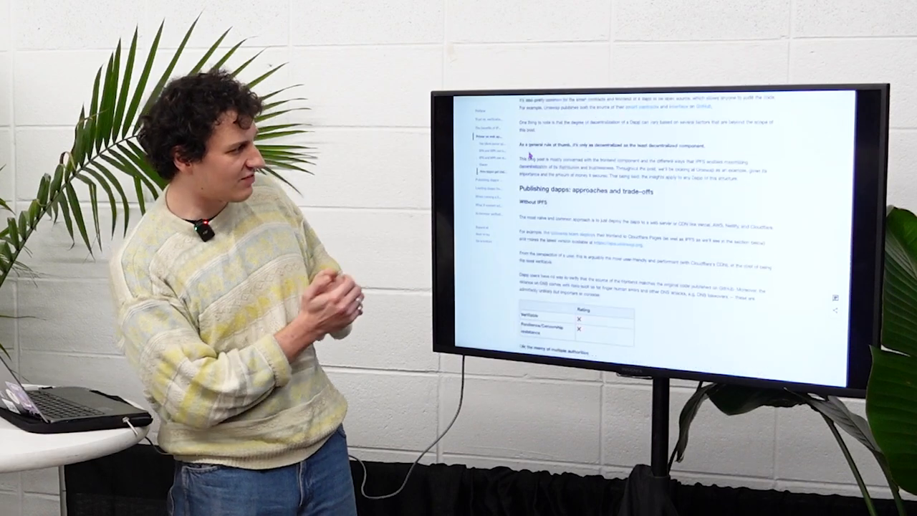
{"action": "scroll", "scroll_direction": "down", "scroll_amount": 3}
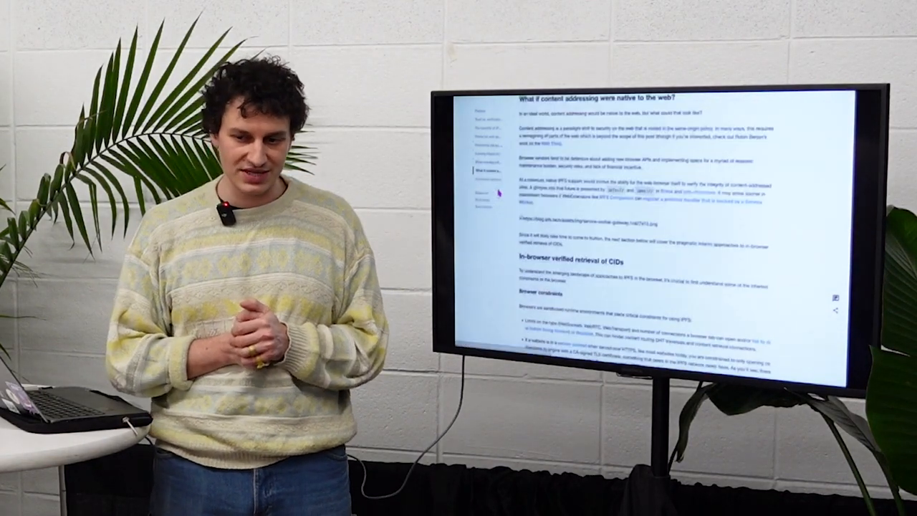
{"action": "scroll", "scroll_direction": "down", "scroll_amount": 3}
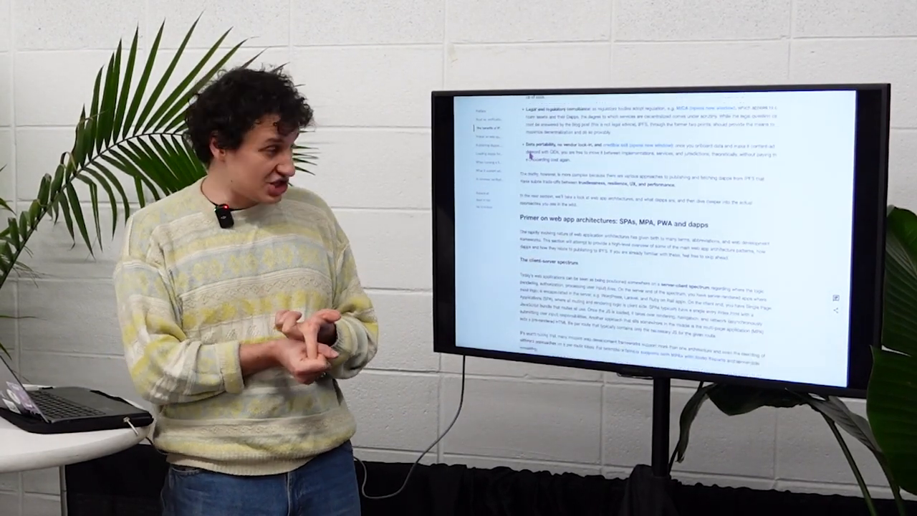
{"action": "scroll", "scroll_direction": "down", "scroll_amount": 3}
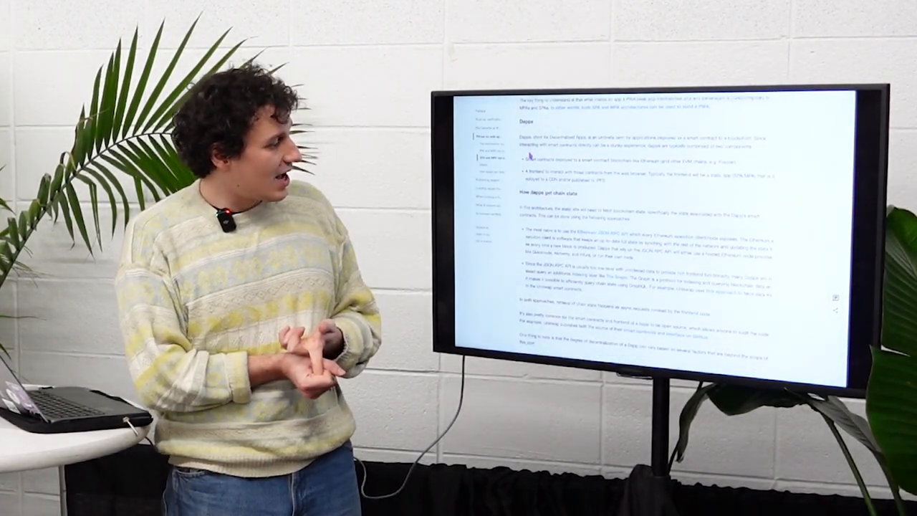
{"action": "scroll", "scroll_direction": "down", "scroll_amount": 3}
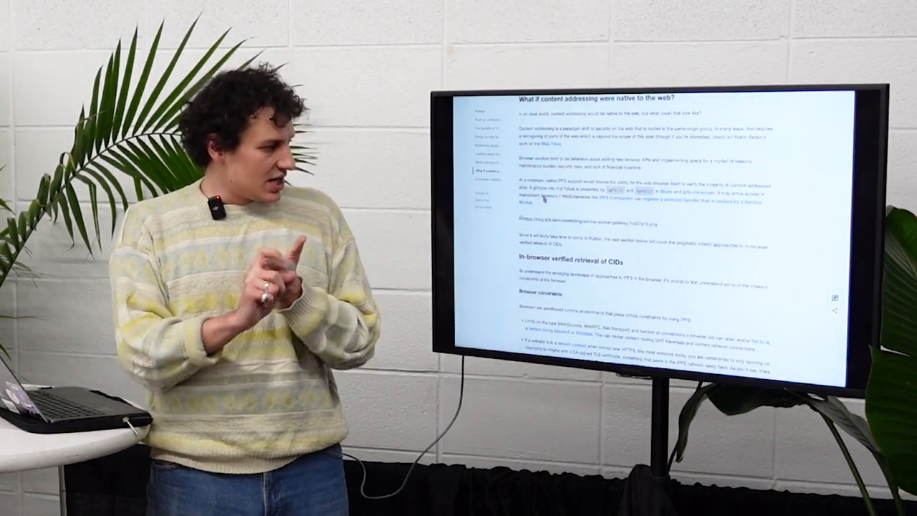
{"action": "scroll", "scroll_direction": "down", "scroll_amount": 3}
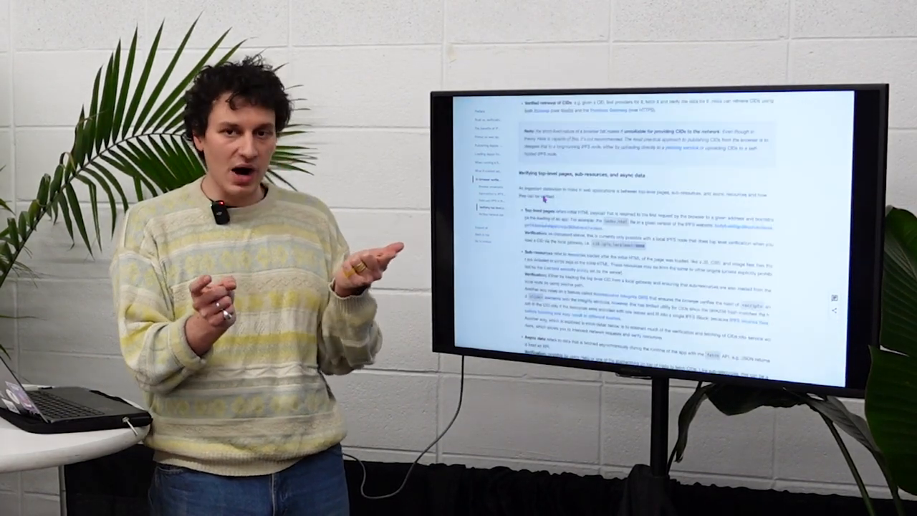
{"action": "scroll", "scroll_direction": "down", "scroll_amount": 3}
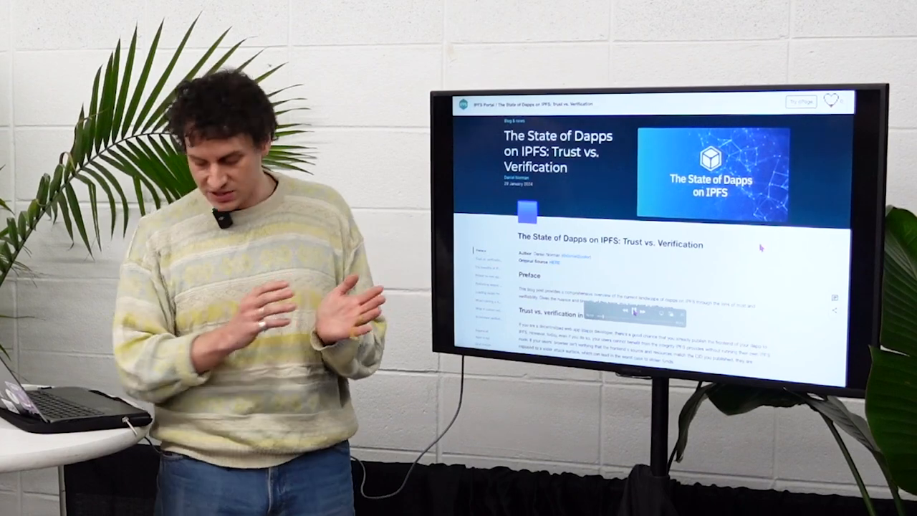
{"action": "scroll", "scroll_direction": "down", "scroll_amount": 3}
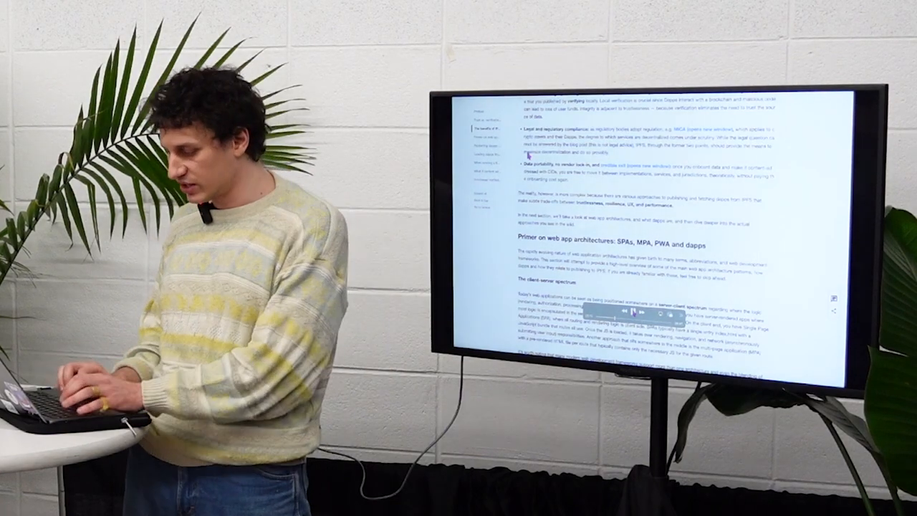
{"action": "scroll", "scroll_direction": "down", "scroll_amount": 3}
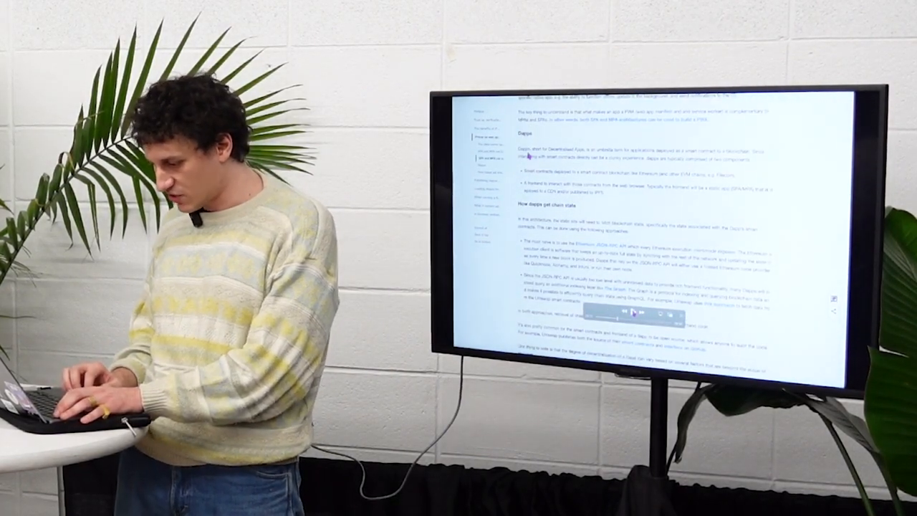